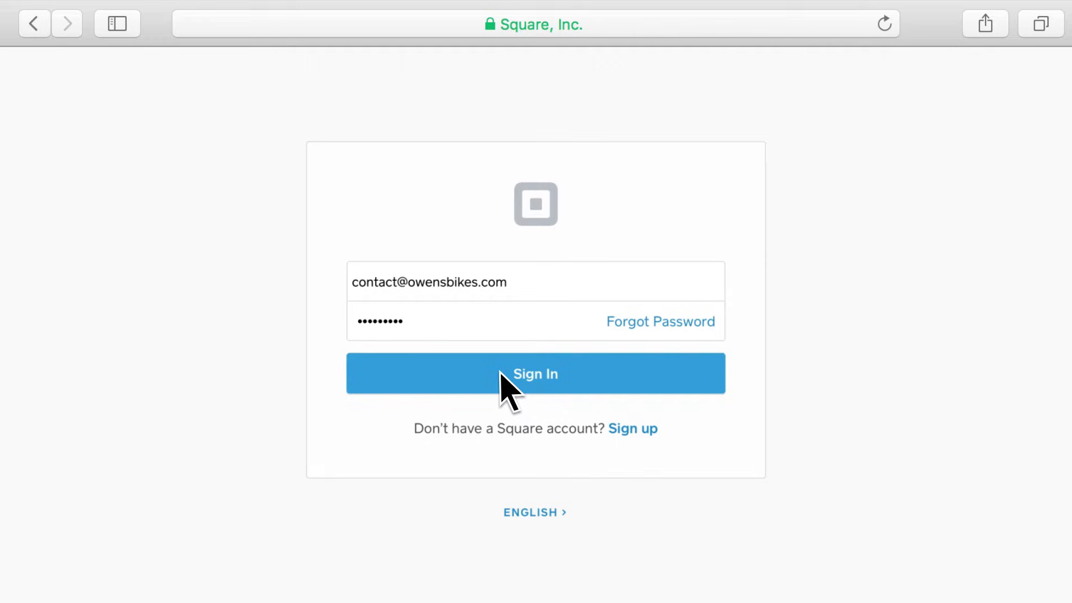
# - Sign in to Square Dashboard and open the Items library of bike products
pyautogui.click(536, 374)
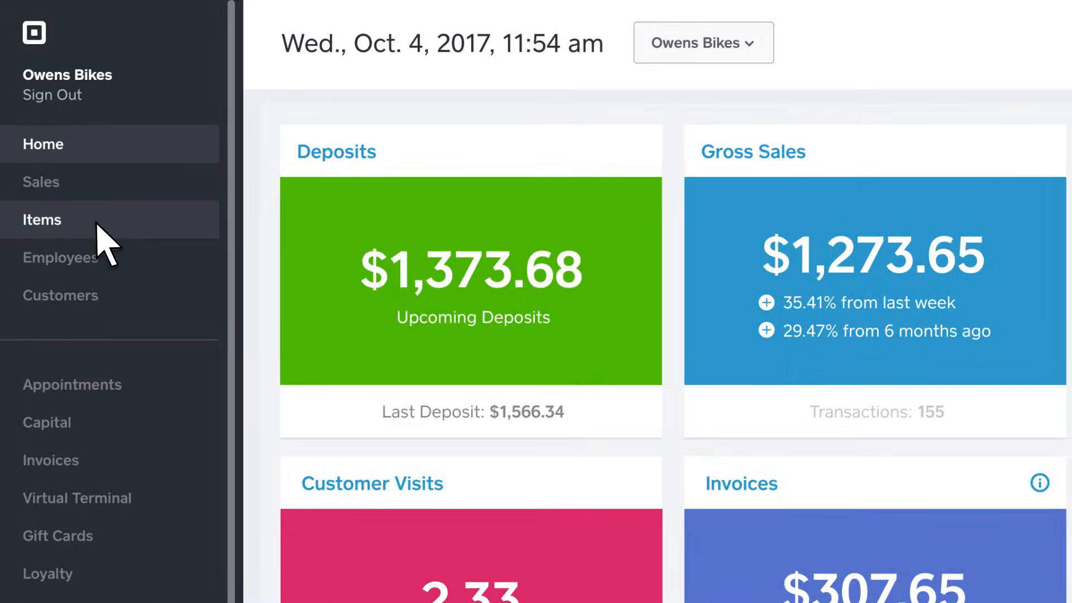
pyautogui.click(42, 219)
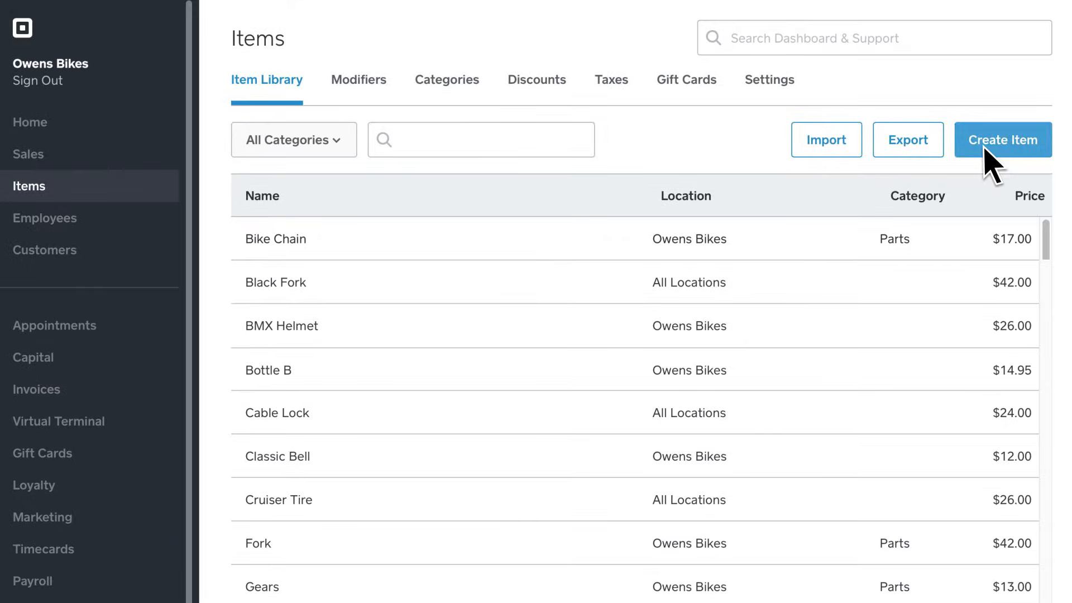
# - Create a new item in the Apparel category with the backpack photo
pyautogui.click(1002, 139)
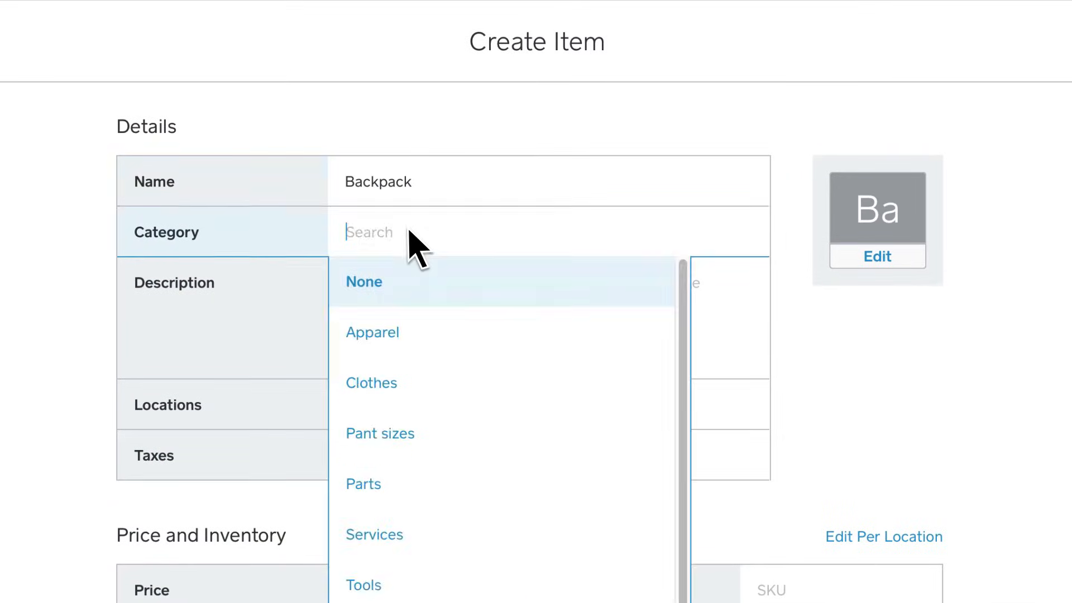
pyautogui.click(372, 332)
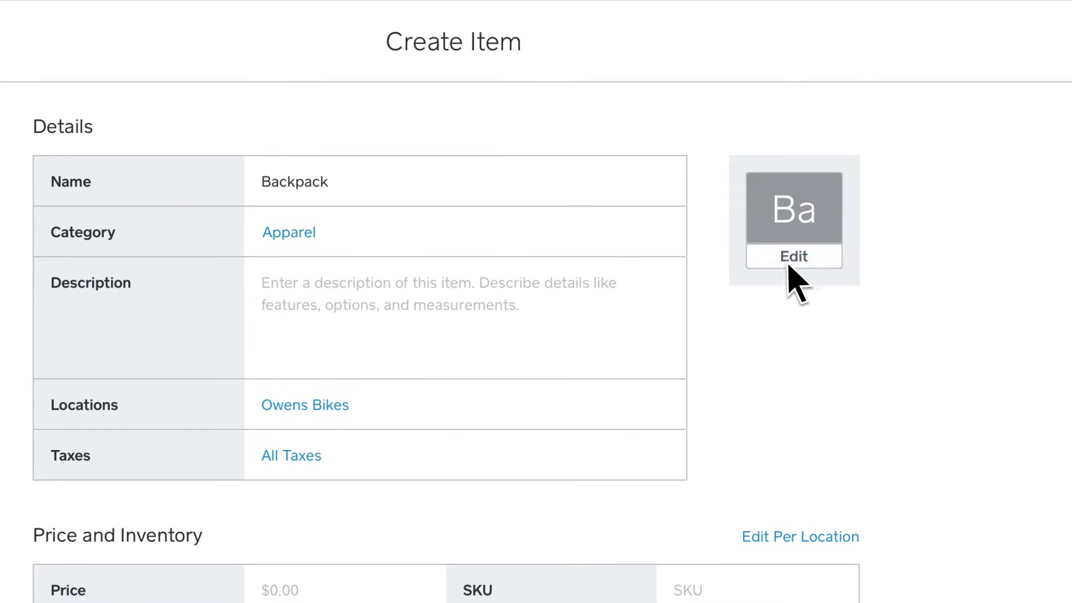
pyautogui.click(793, 256)
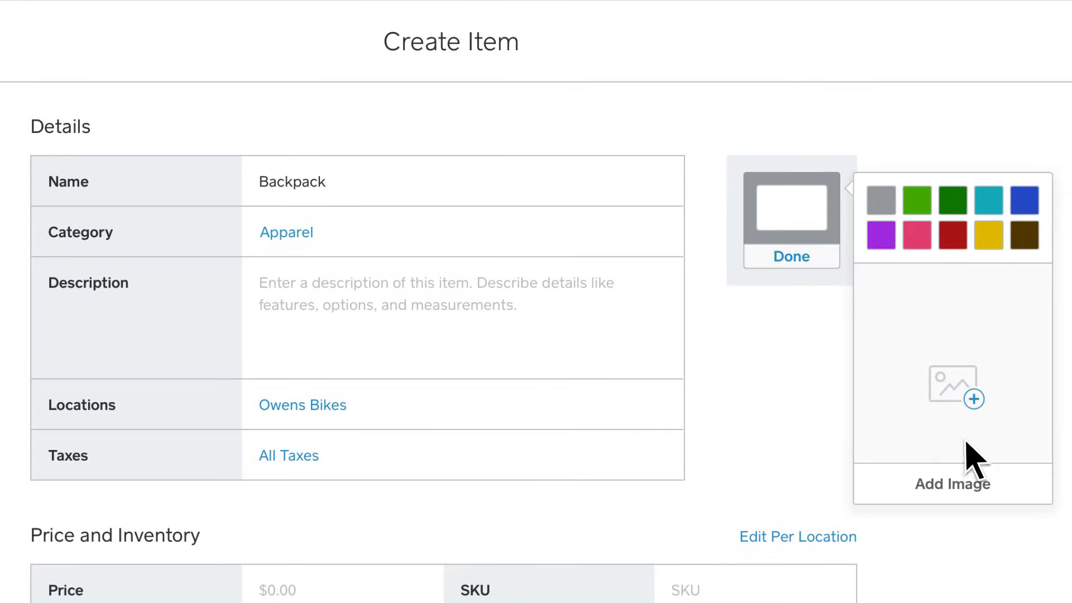
pyautogui.click(952, 401)
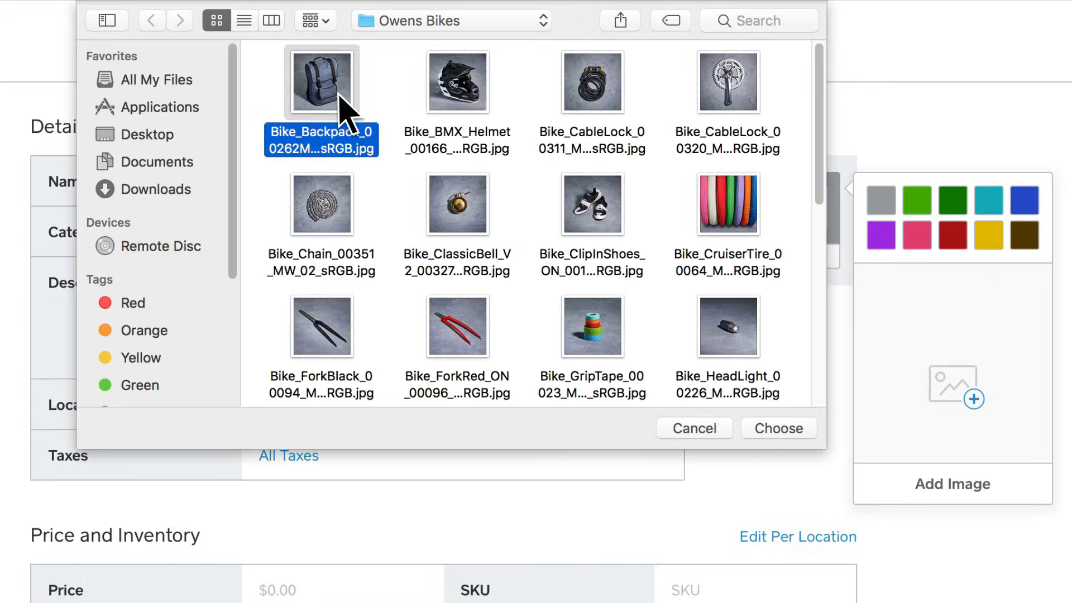
pyautogui.click(778, 428)
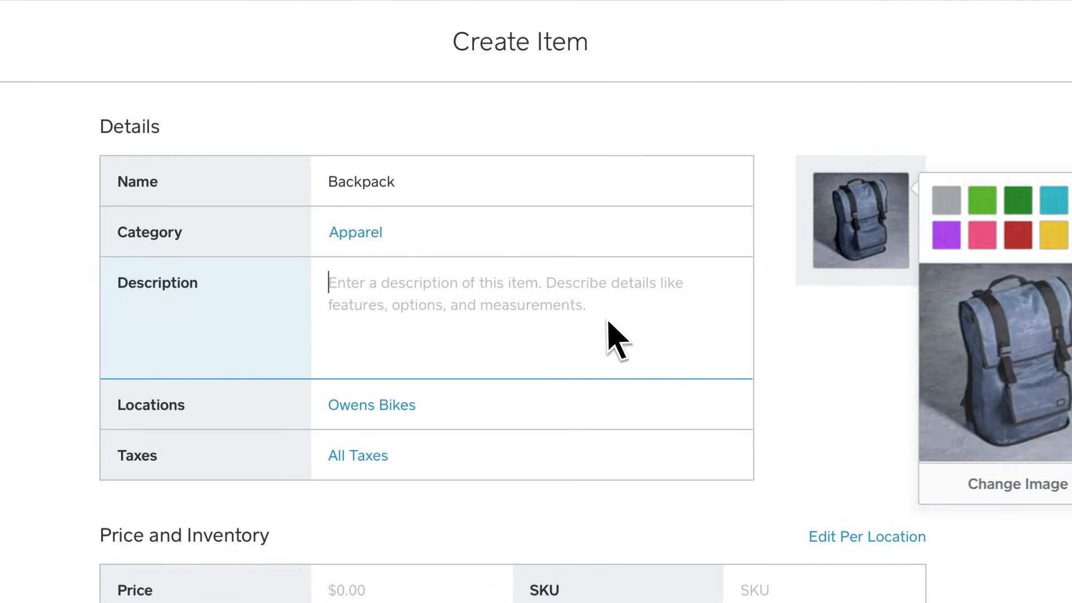
# - Give the item a Grey Backpack description and a $45.00 price, then add variations
pyautogui.write('Grey Backpack')
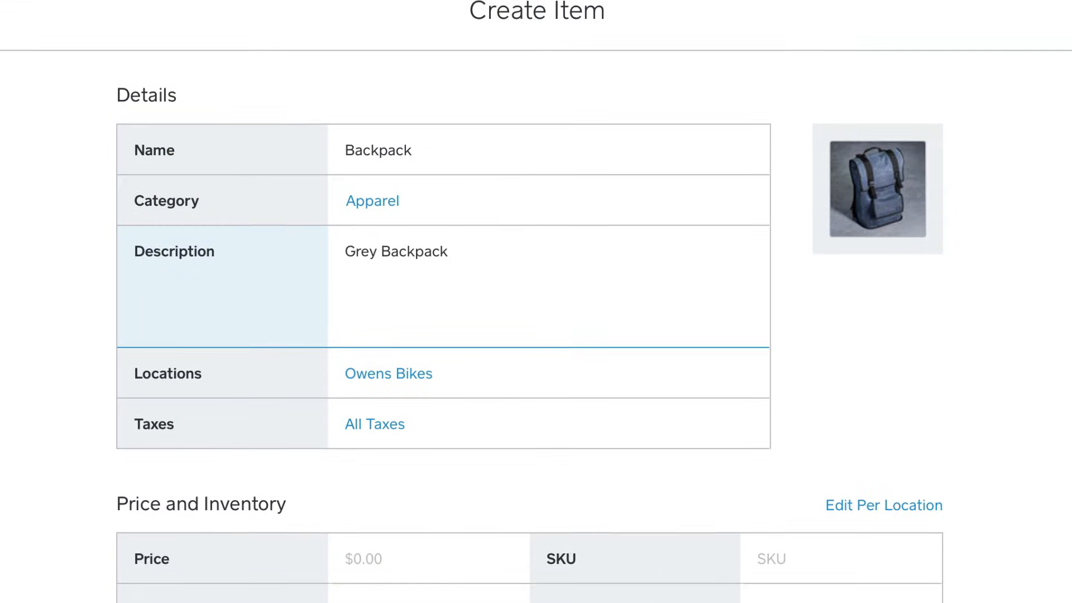
pyautogui.scroll(-3)
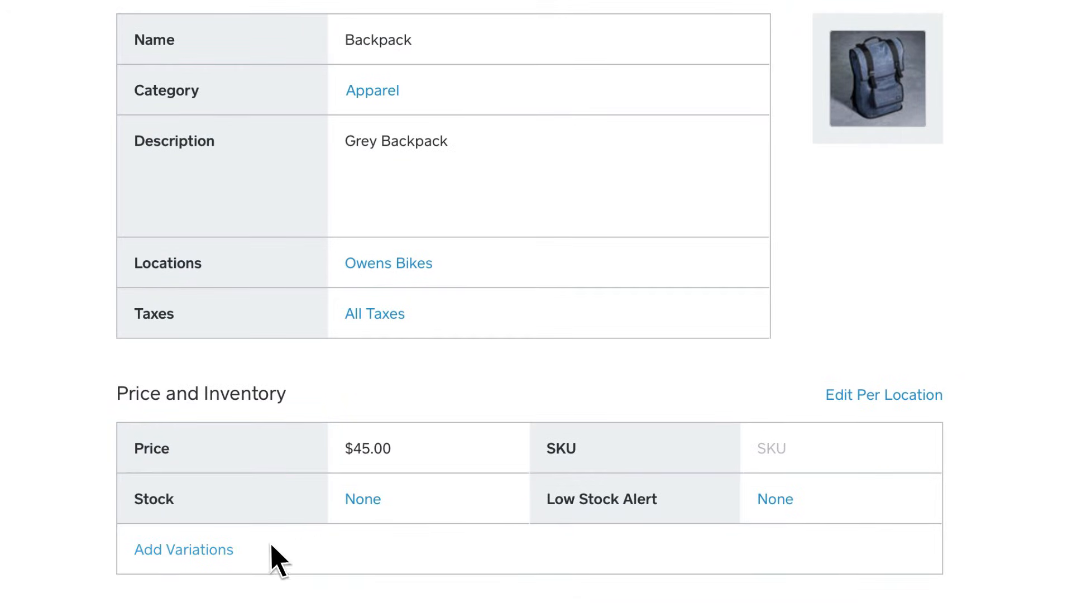
pyautogui.click(183, 549)
pyautogui.write('$55.00')
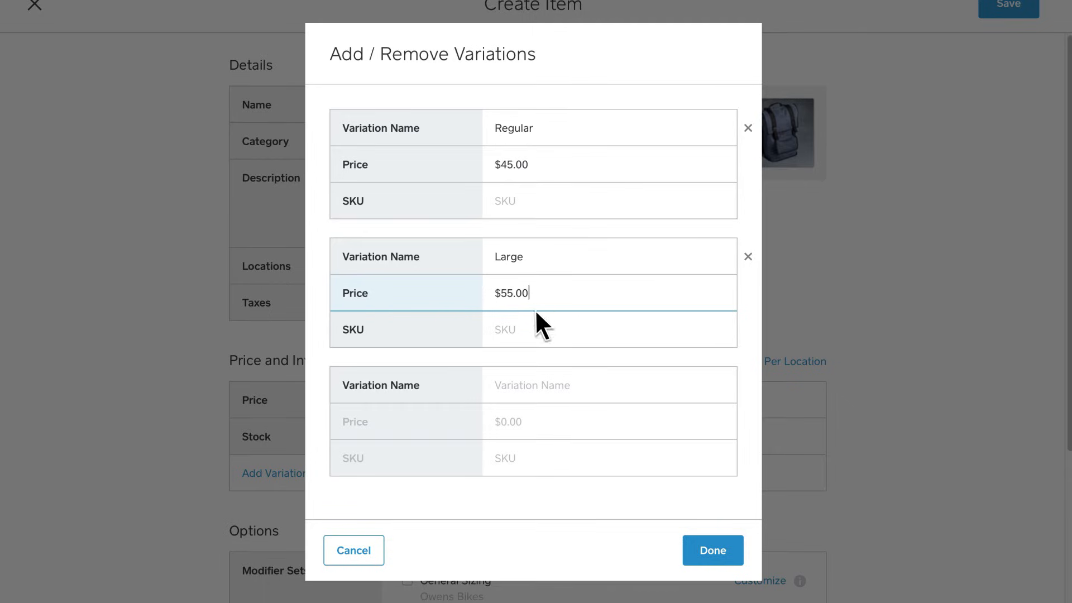
# - Confirm Regular ($45.00) and Large ($55.00) variations and save the Backpack item
pyautogui.click(711, 551)
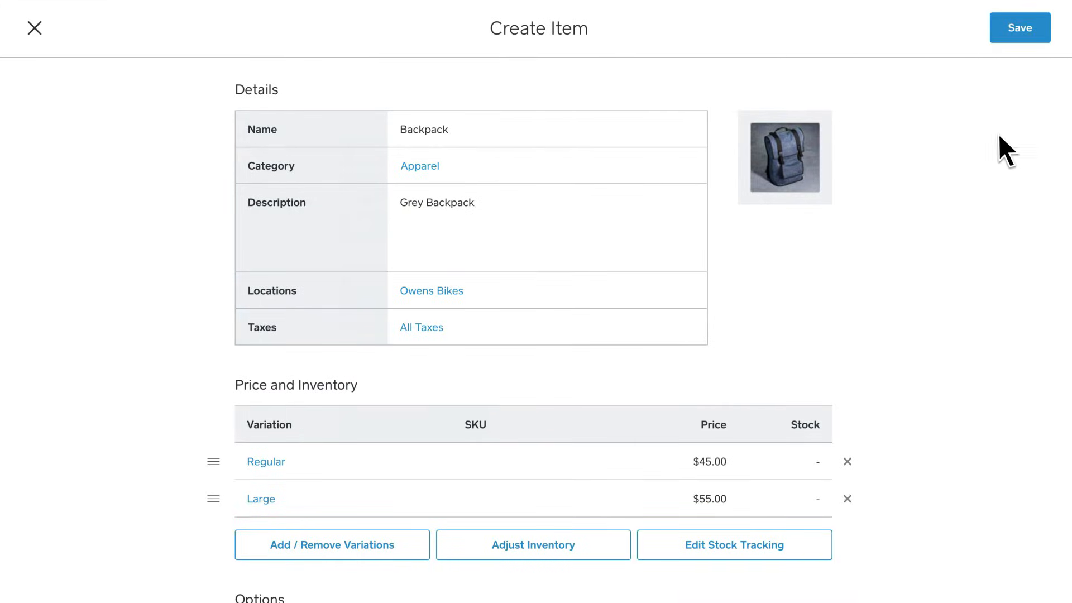
pyautogui.click(1020, 27)
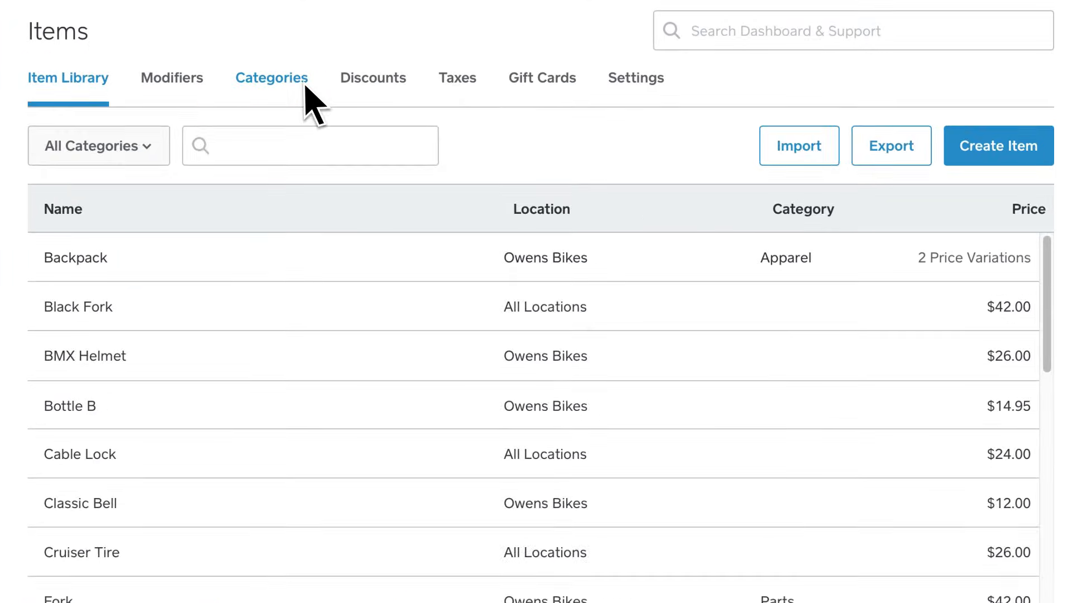
# - From the Categories list, add Top Sellers and move Backpack and Bike Chain into it
pyautogui.click(271, 77)
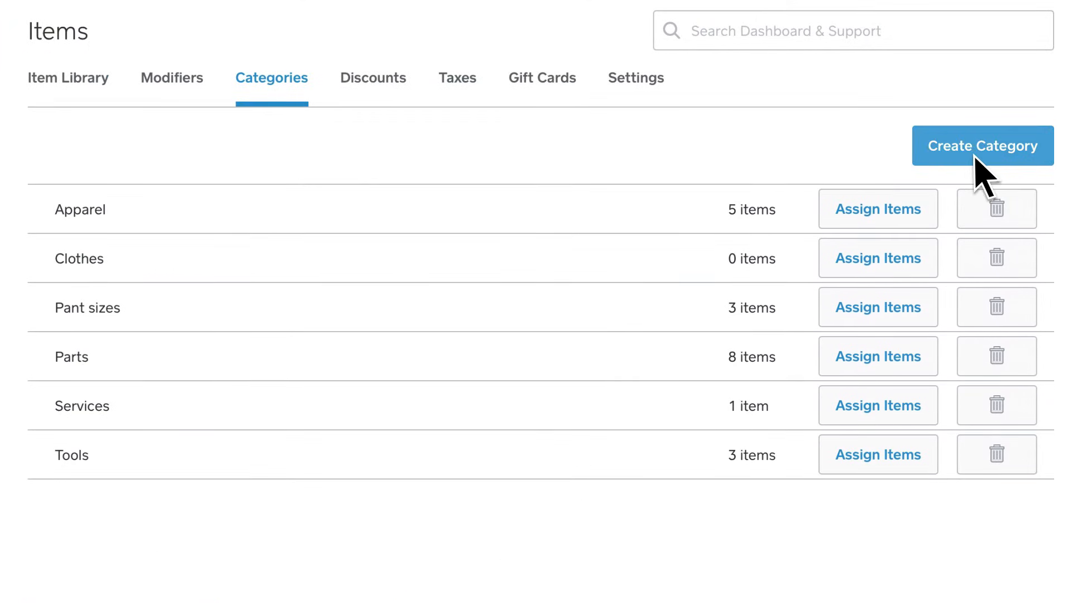
pyautogui.click(983, 146)
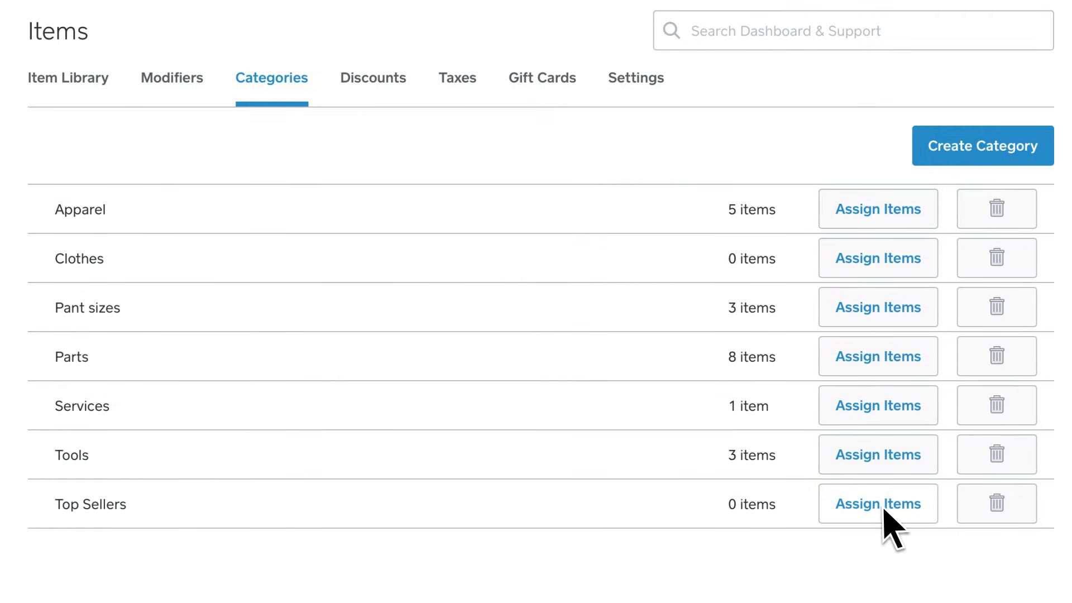
pyautogui.click(879, 503)
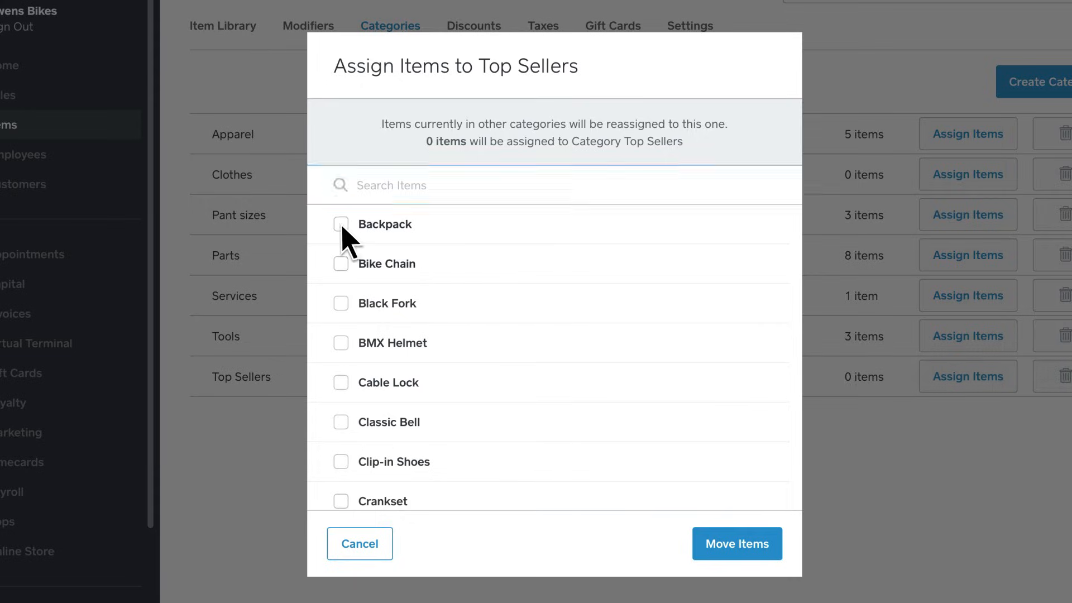
pyautogui.click(342, 264)
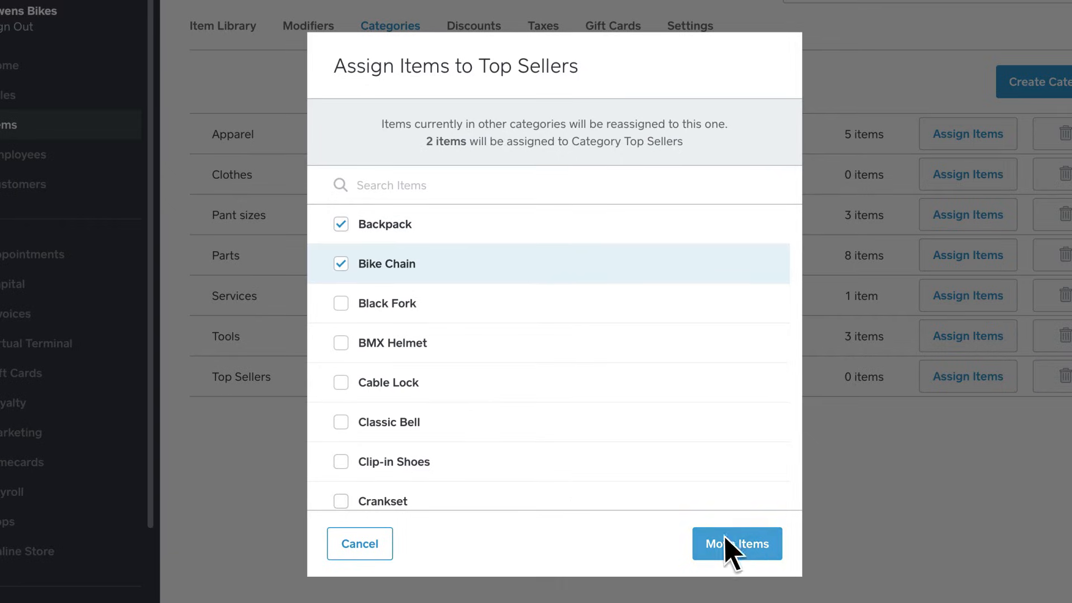
pyautogui.click(737, 543)
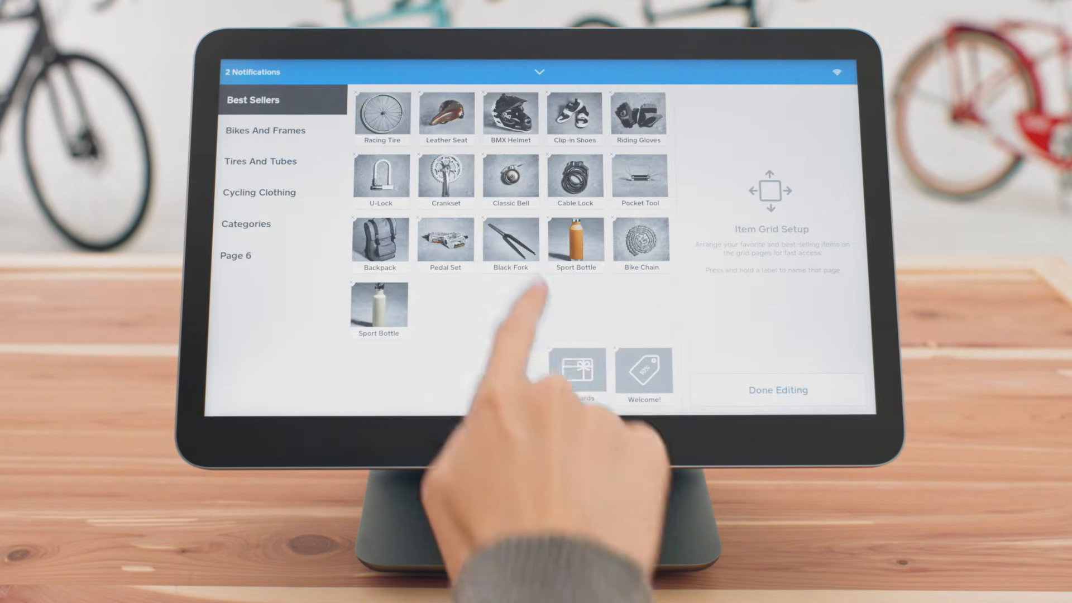
# - In Item Grid Setup, relabel the Best Sellers page as Favorites
pyautogui.click(445, 307)
pyautogui.write('Favor')
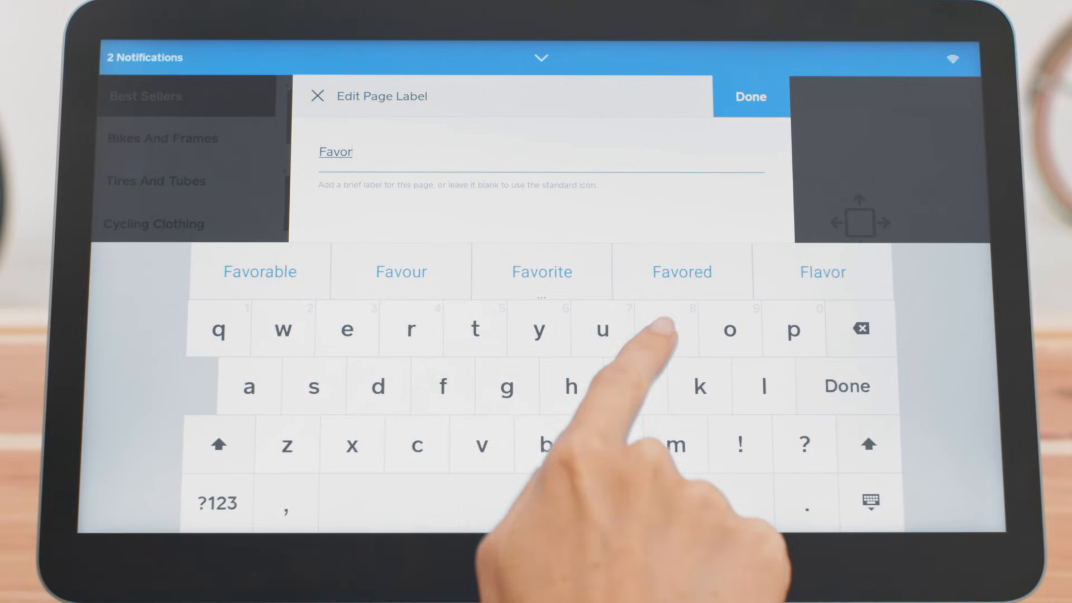
pyautogui.click(541, 272)
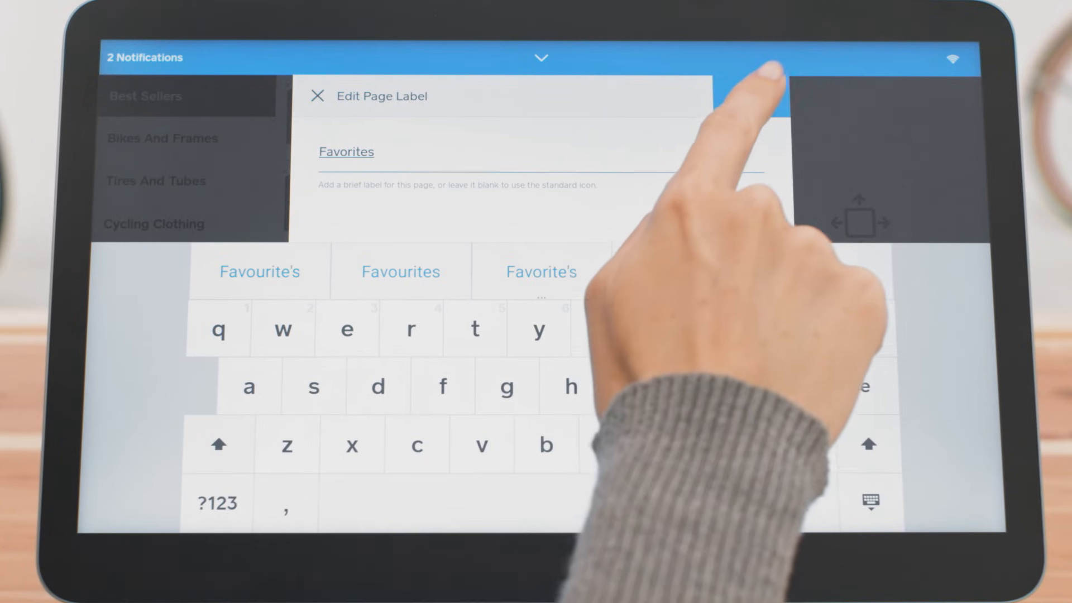
pyautogui.click(317, 96)
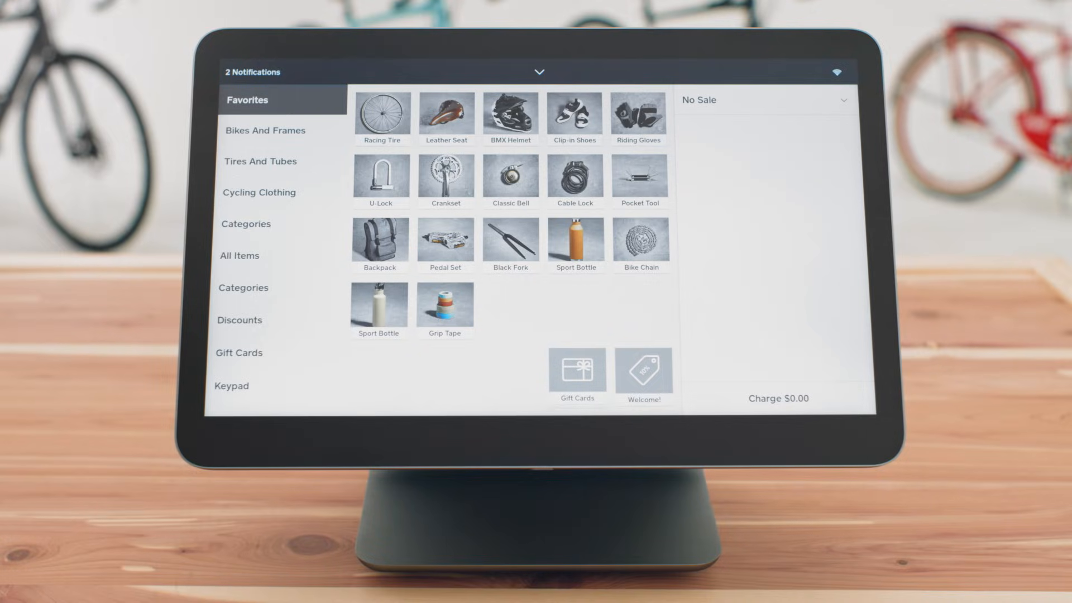
# - Go to the Register menu's Display settings with the brightness control
pyautogui.click(539, 72)
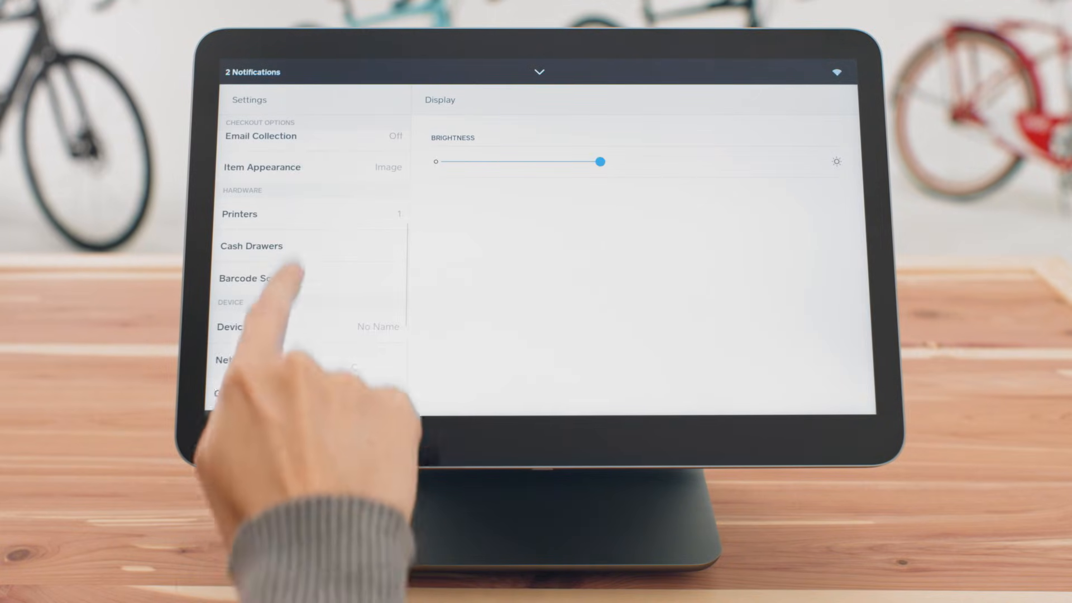
pyautogui.click(262, 167)
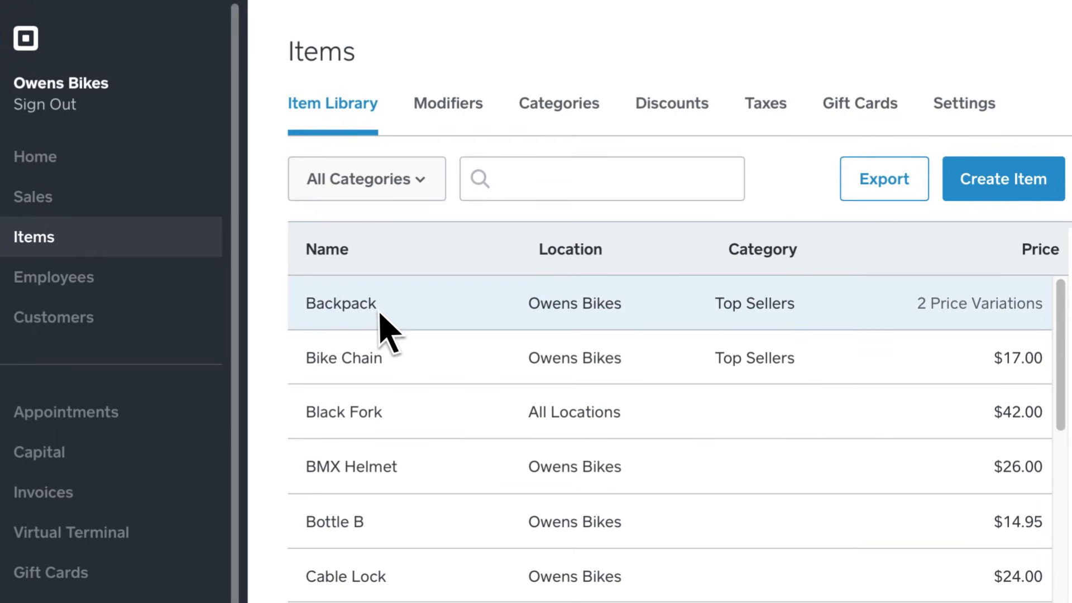
# - Open the Backpack item and request its deletion, bringing up the confirmation
pyautogui.click(340, 304)
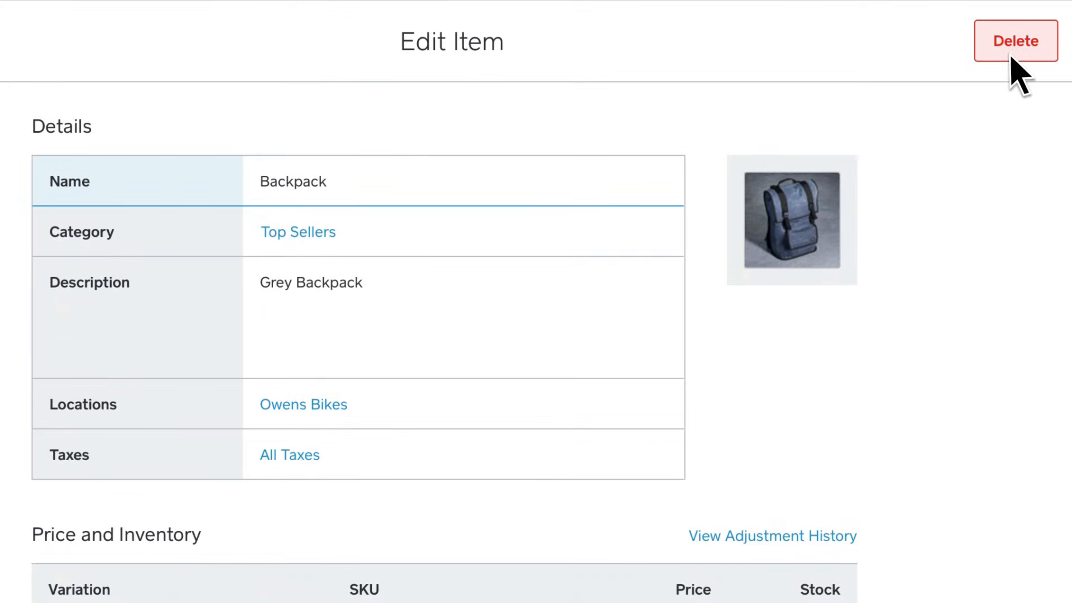
pyautogui.click(1015, 41)
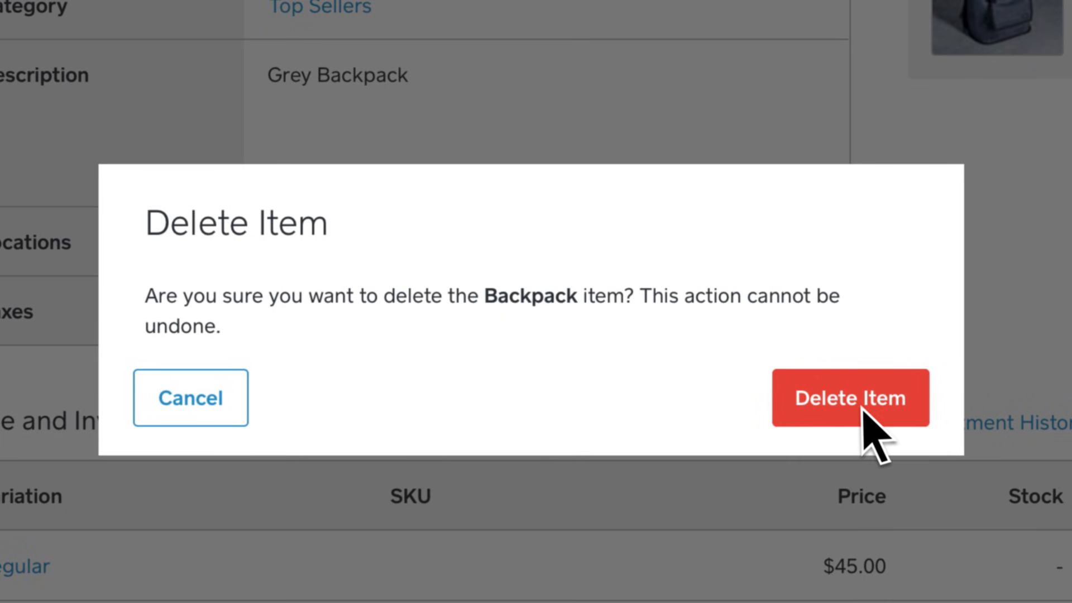